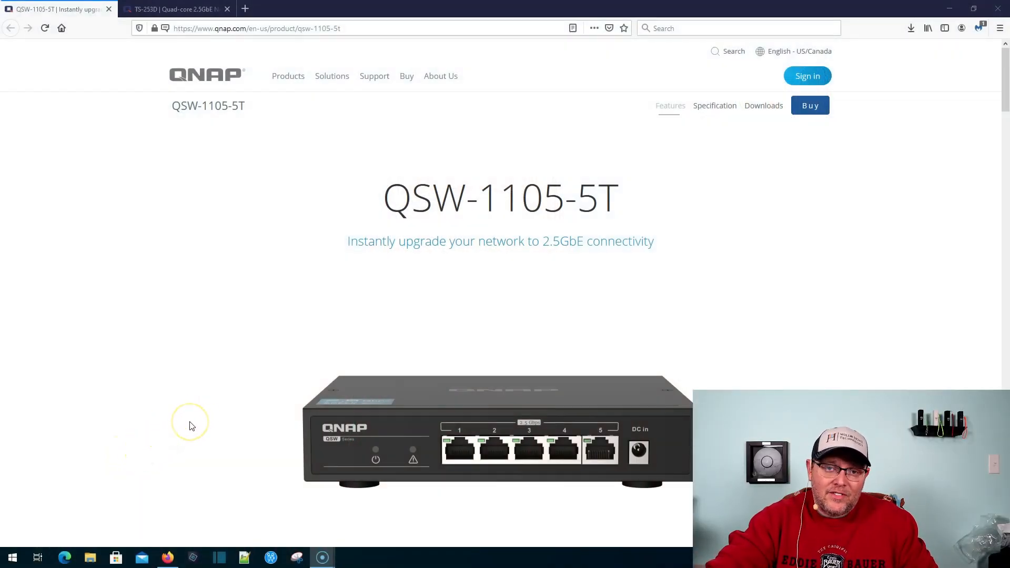
mouse_move(200, 386)
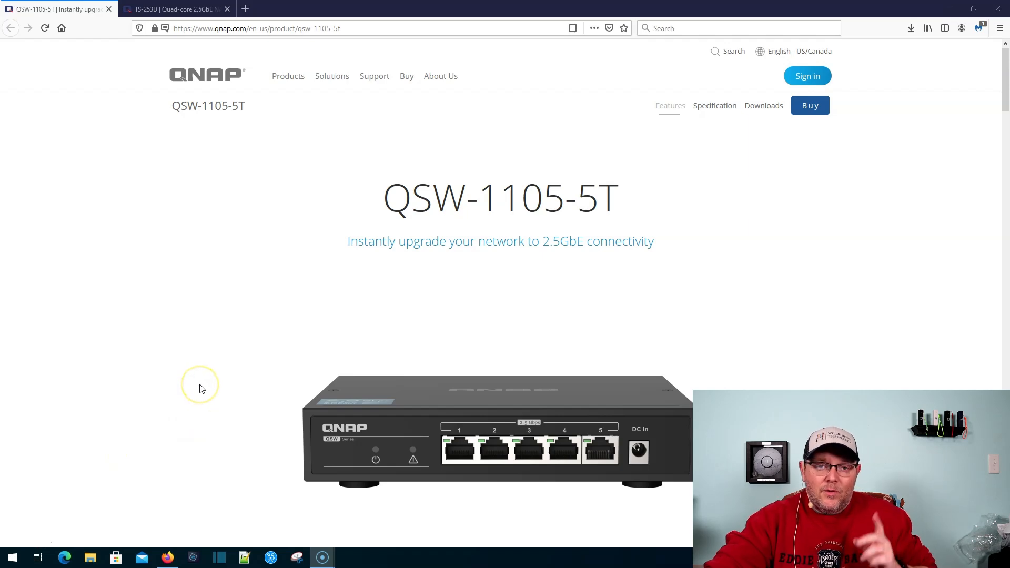
Scroll to the QSW-1105-5T description and its 2.5GbE, plug-and-play, loop-detection and fanless highlights.
scroll("down", 3)
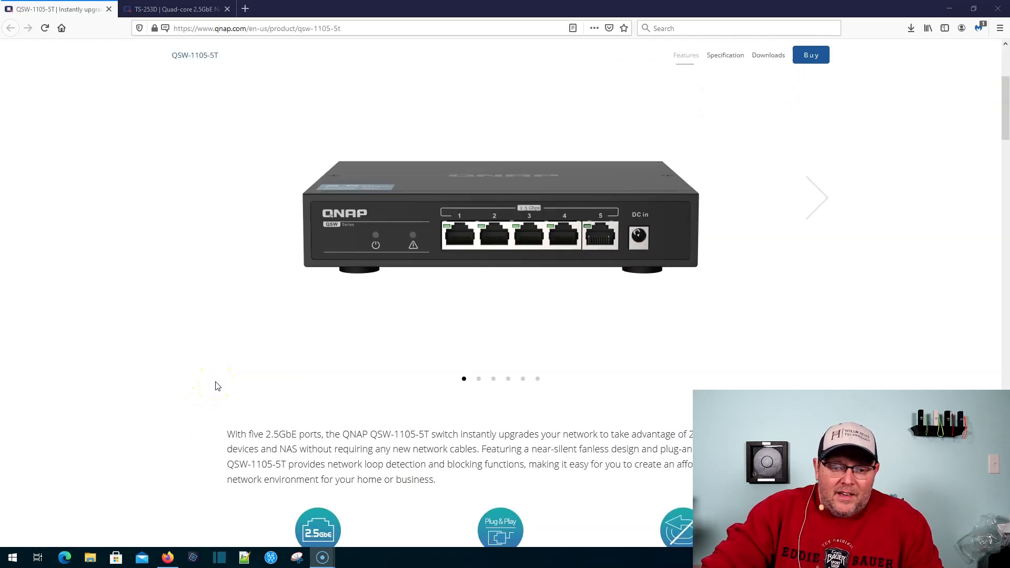
scroll("up", 3)
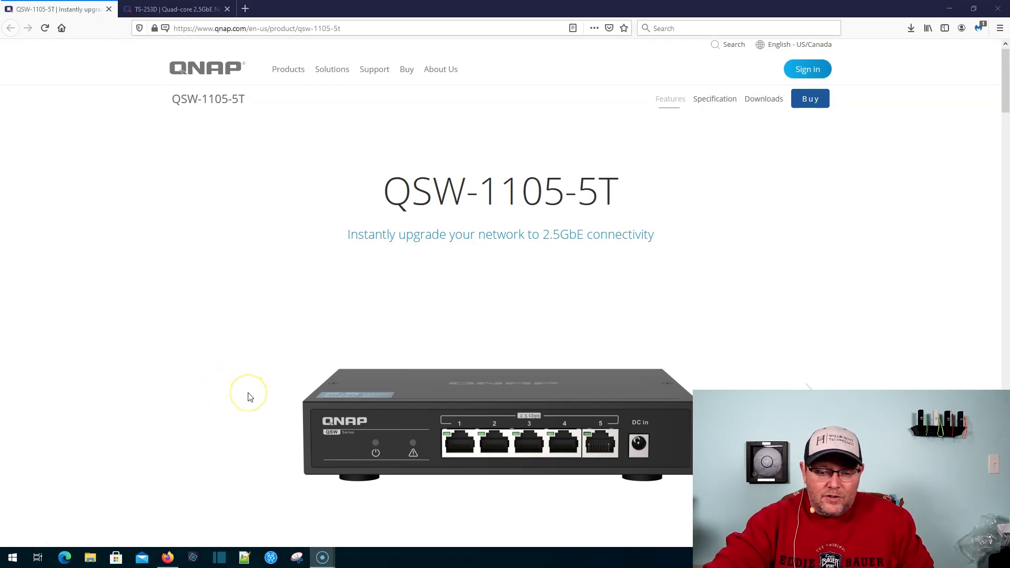
scroll("down", 3)
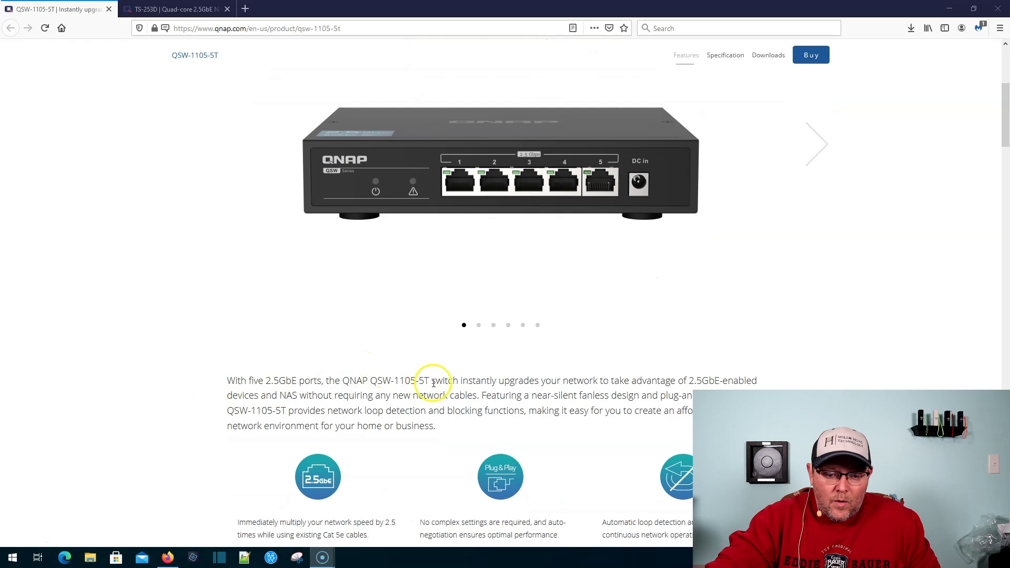
mouse_move(252, 380)
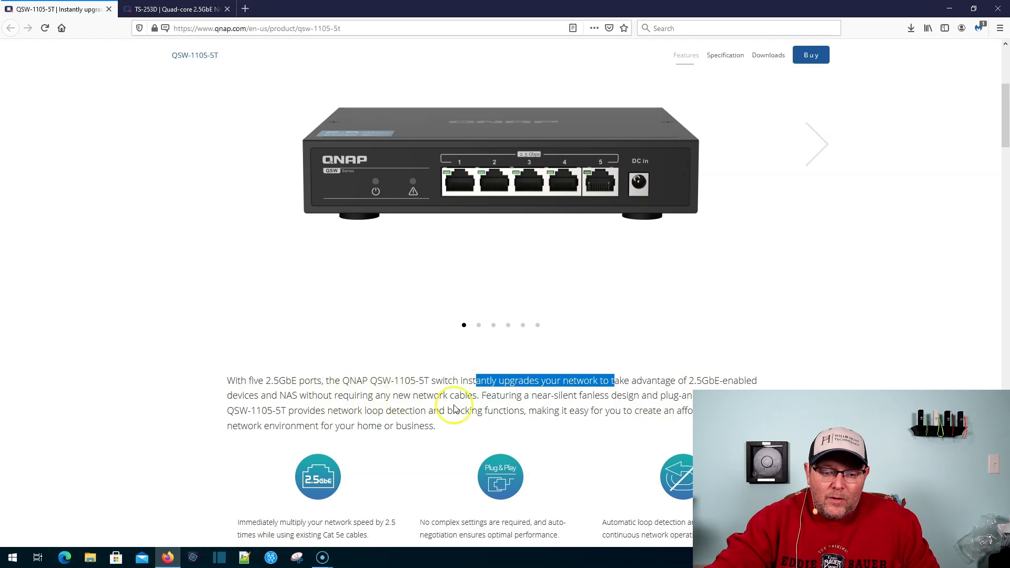
scroll("down", 3)
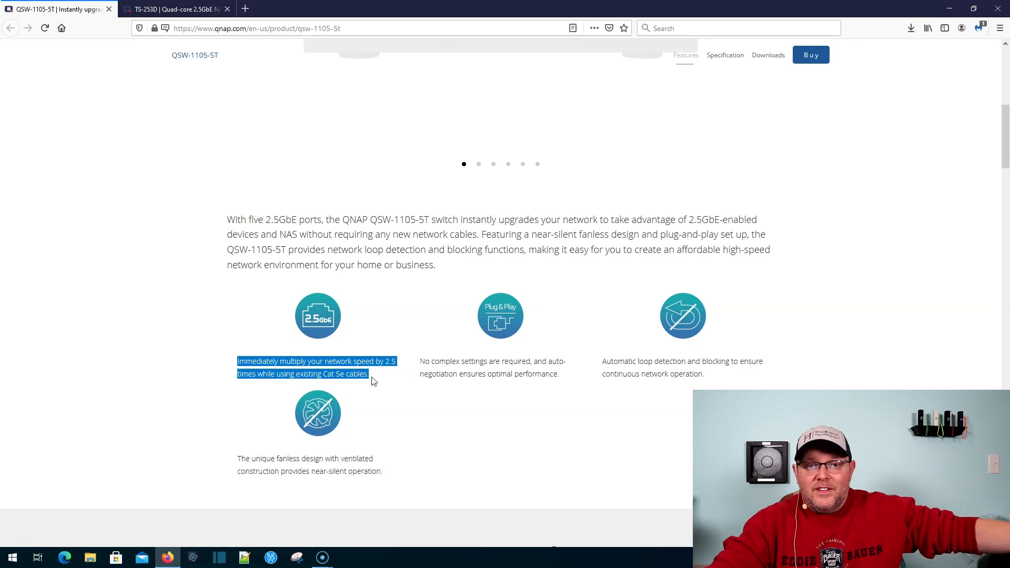
mouse_move(386, 385)
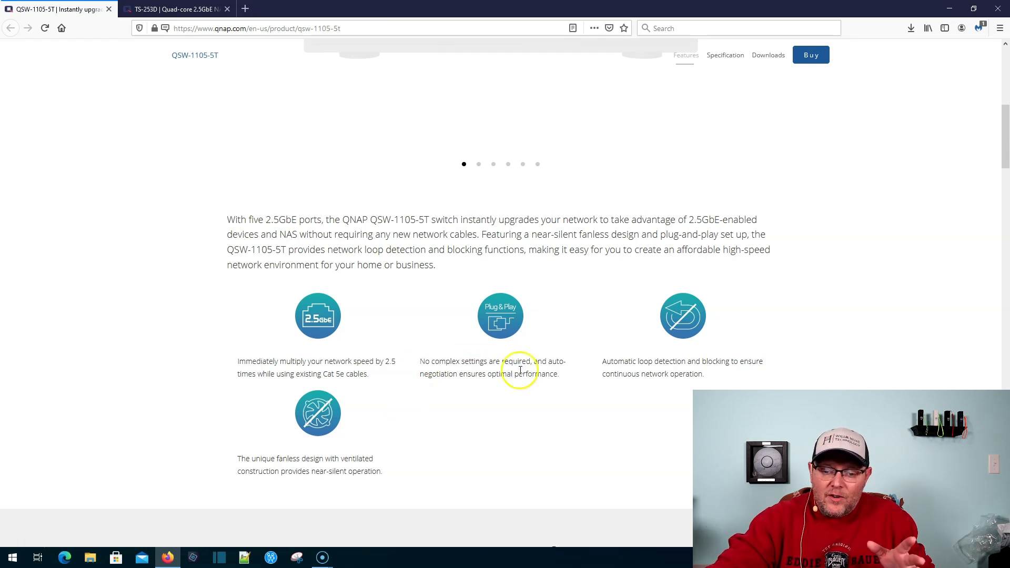
double_click(621, 361)
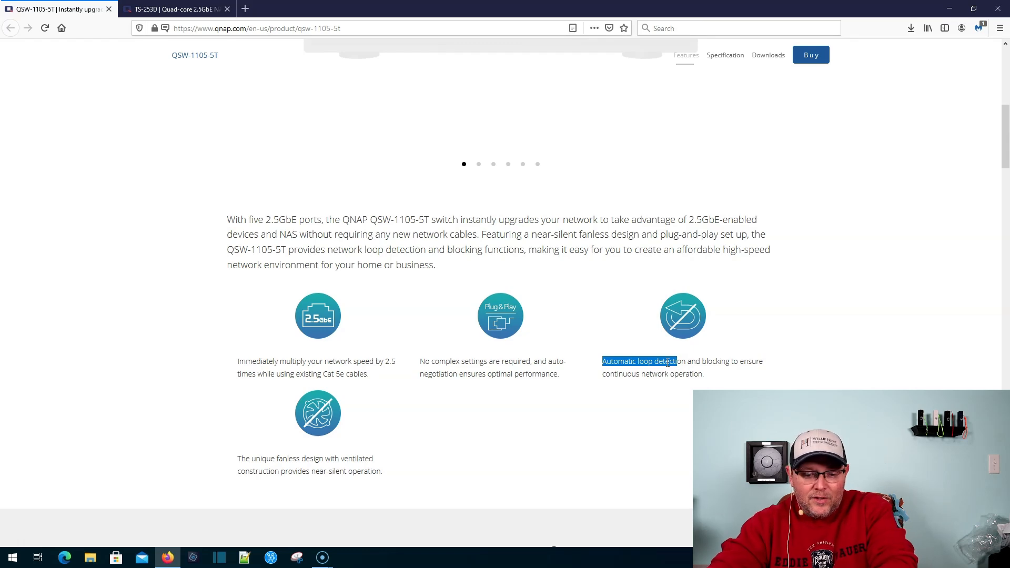
Scroll past the 2.5x-faster diagram and future-proof table to the Affordable network upgrade section.
scroll("down", 3)
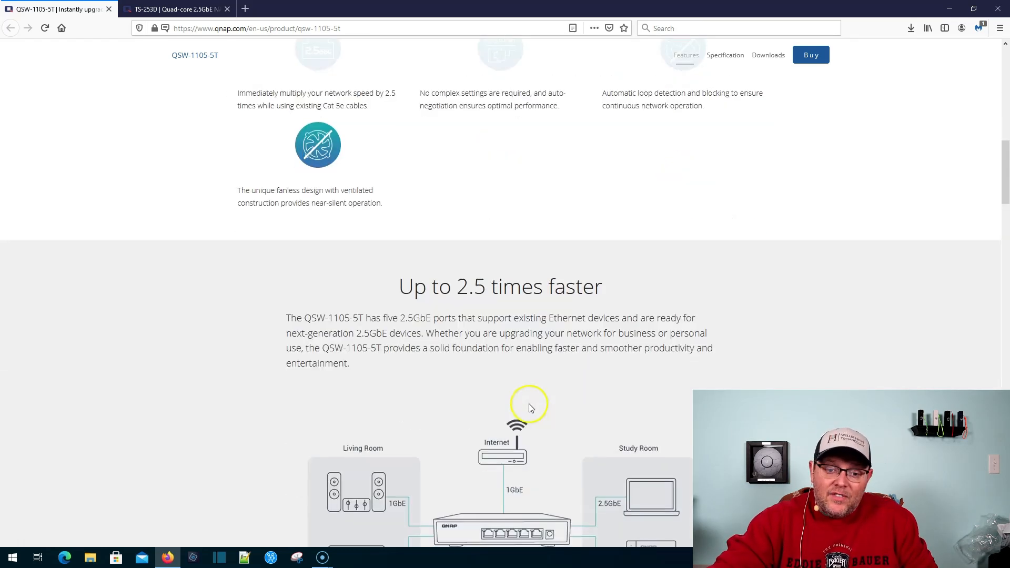
scroll("down", 3)
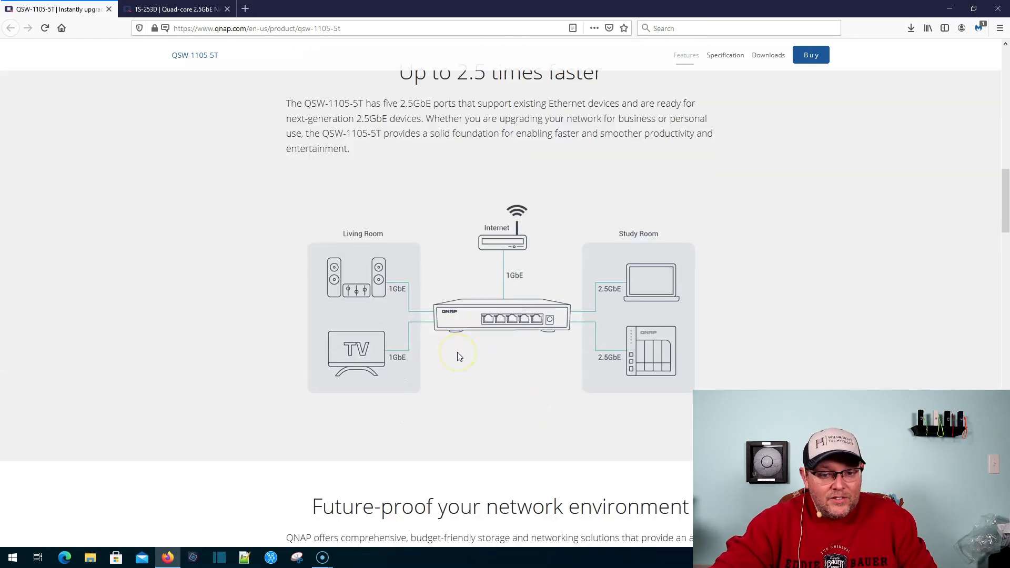
scroll("down", 3)
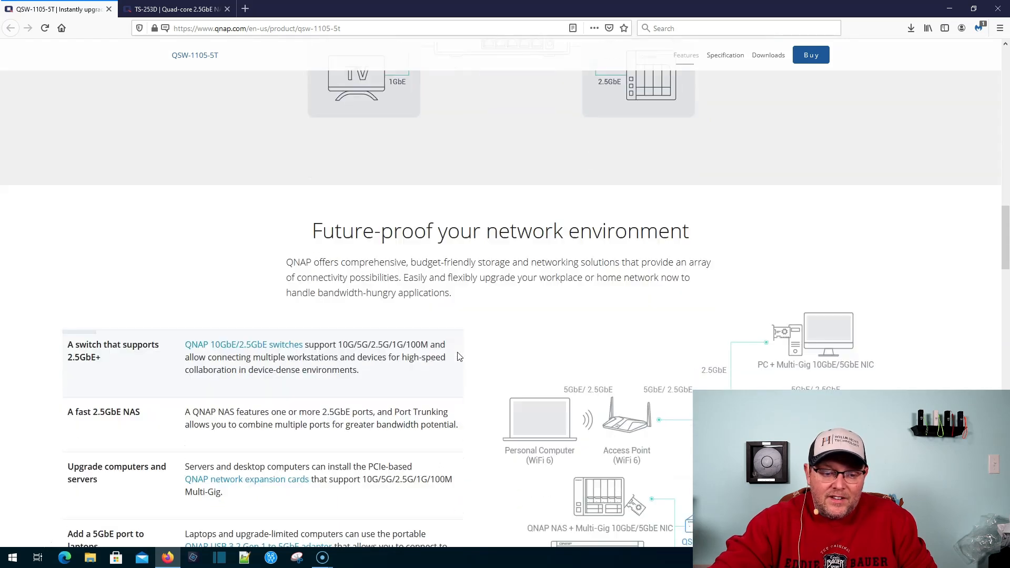
scroll("down", 3)
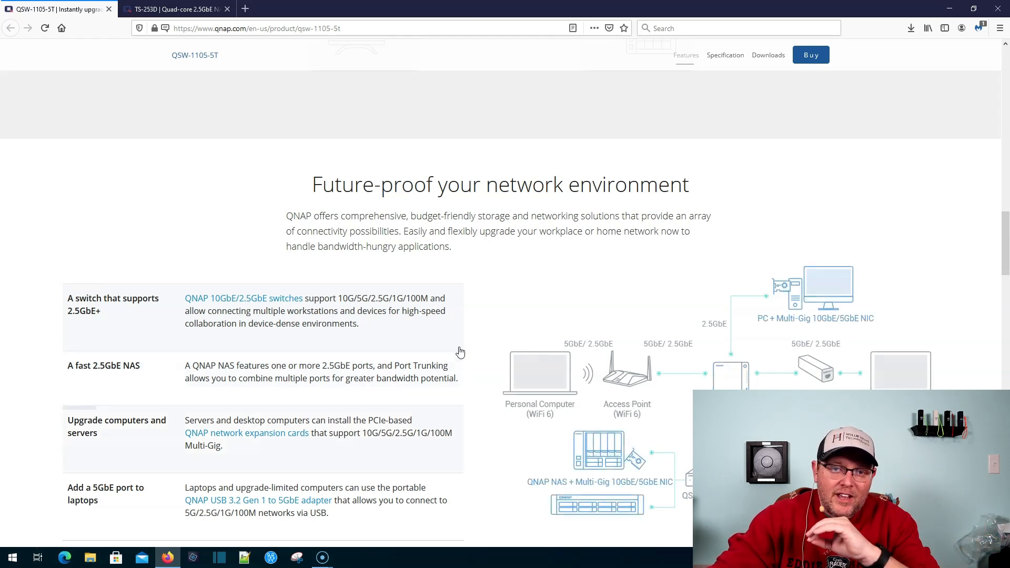
mouse_move(449, 373)
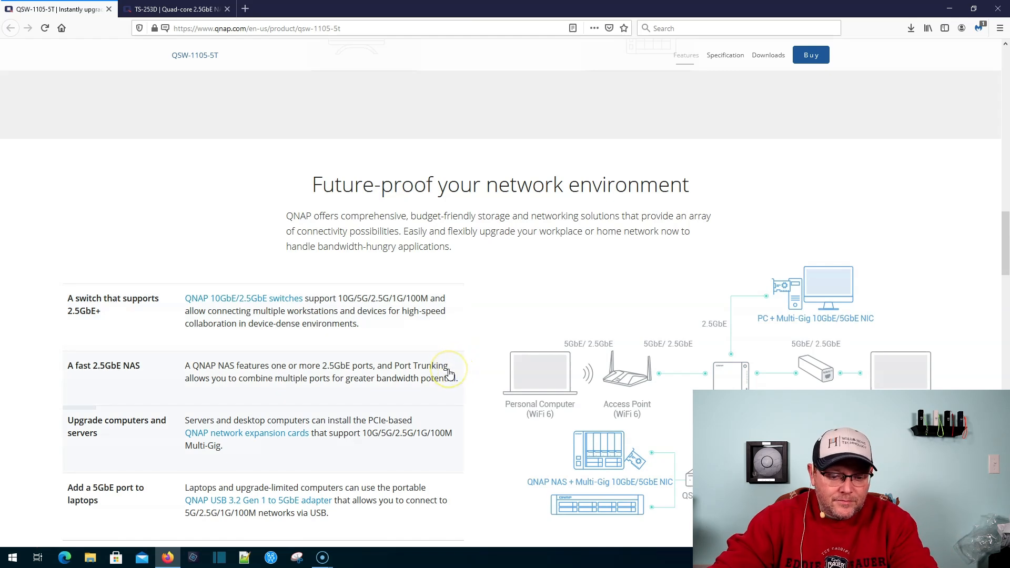
scroll("down", 3)
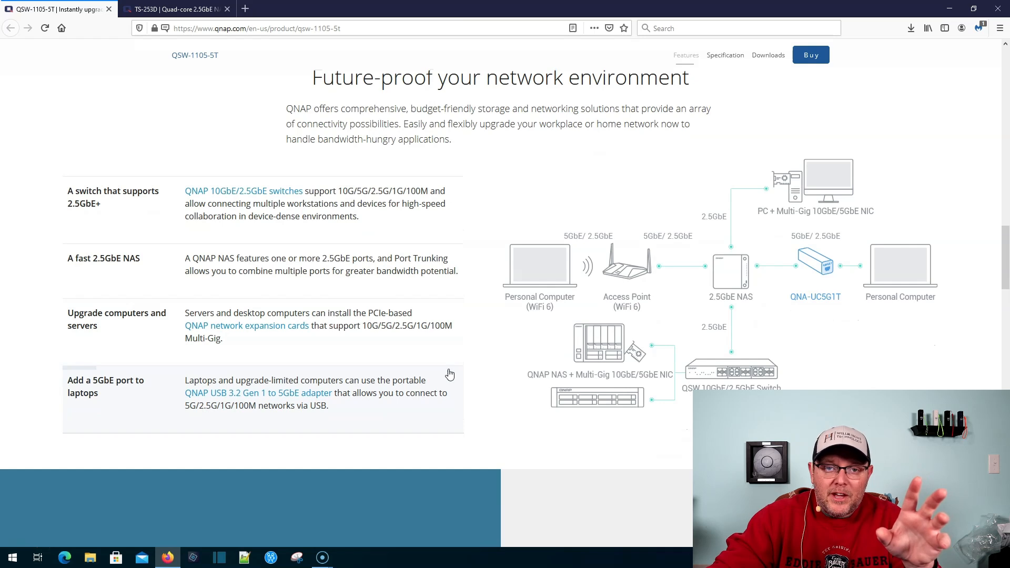
mouse_move(462, 356)
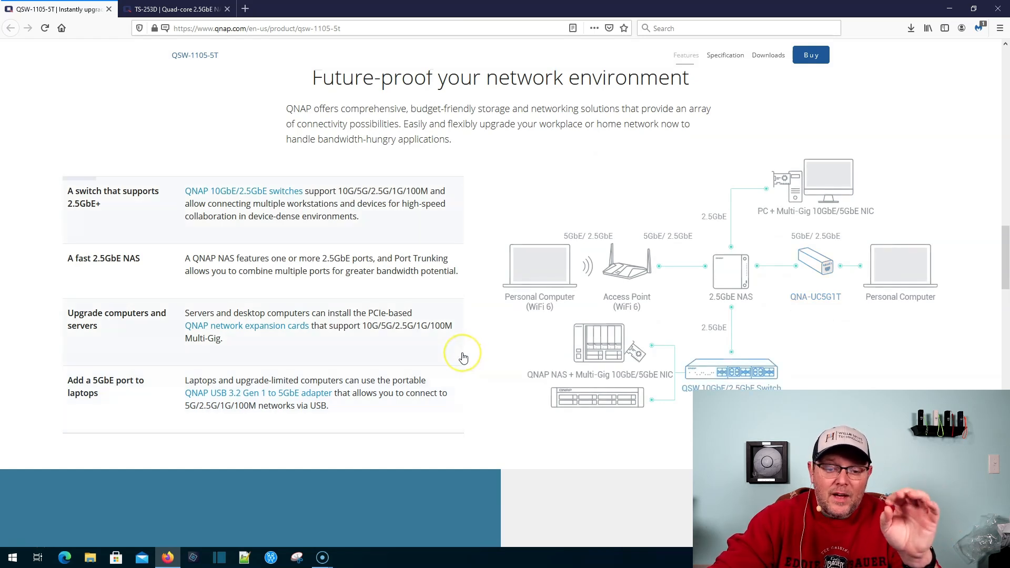
mouse_move(464, 352)
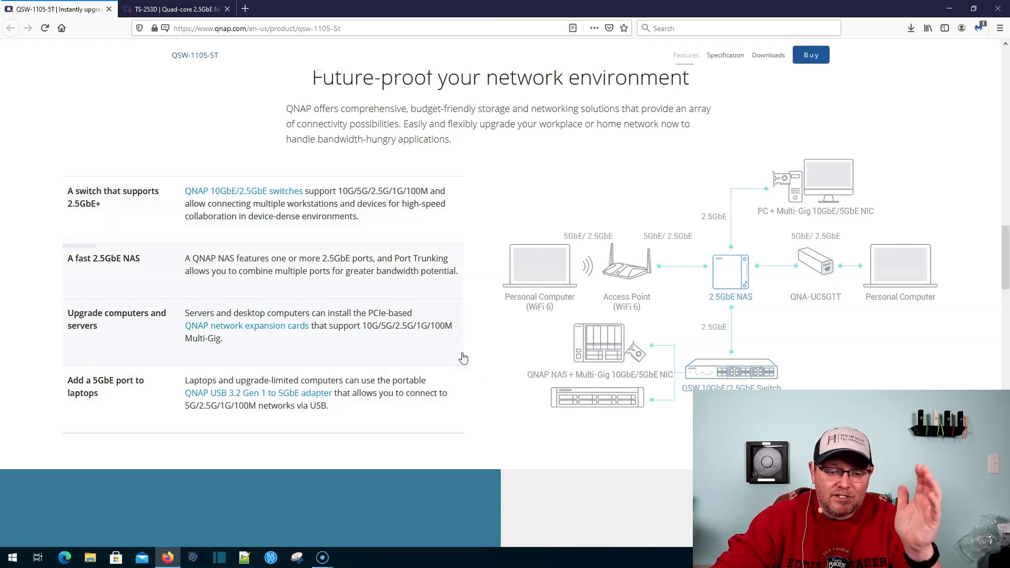
scroll("down", 3)
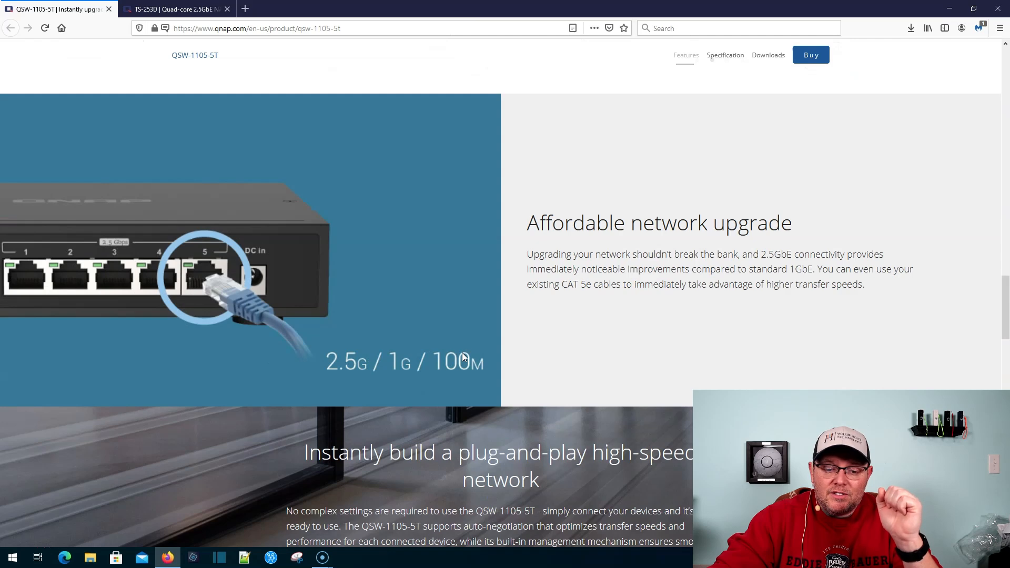
scroll("down", 3)
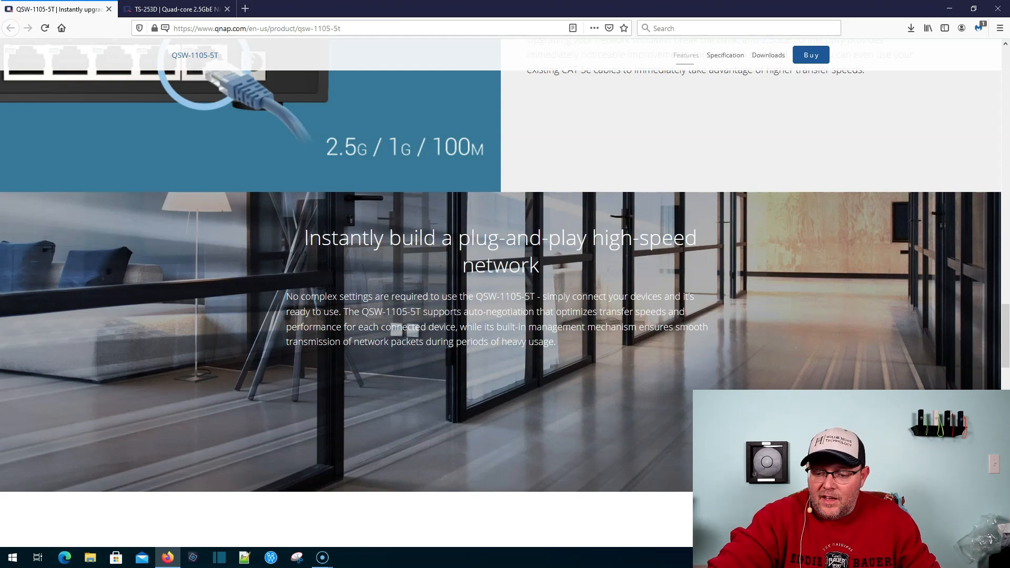
mouse_move(597, 328)
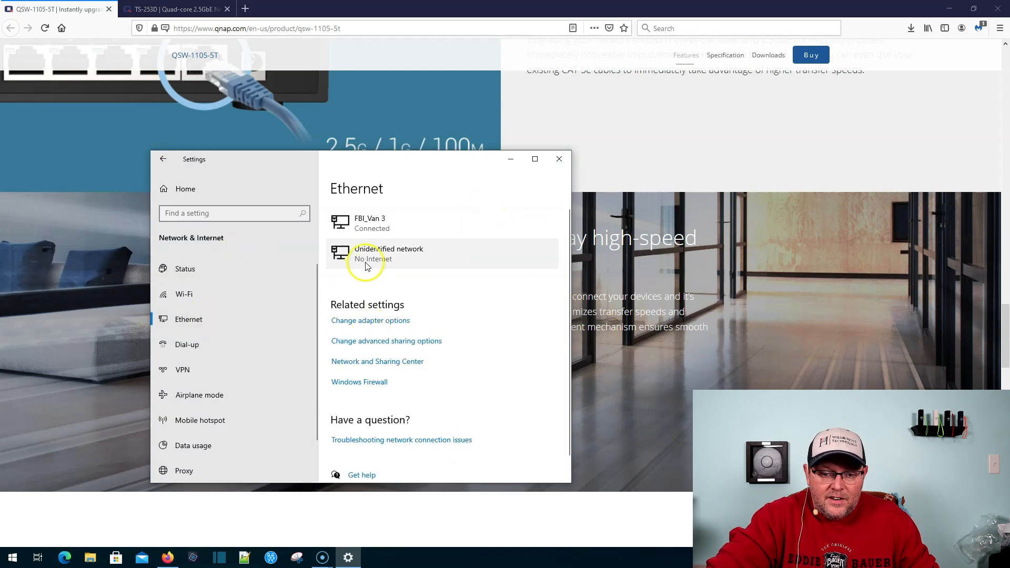
mouse_move(385, 325)
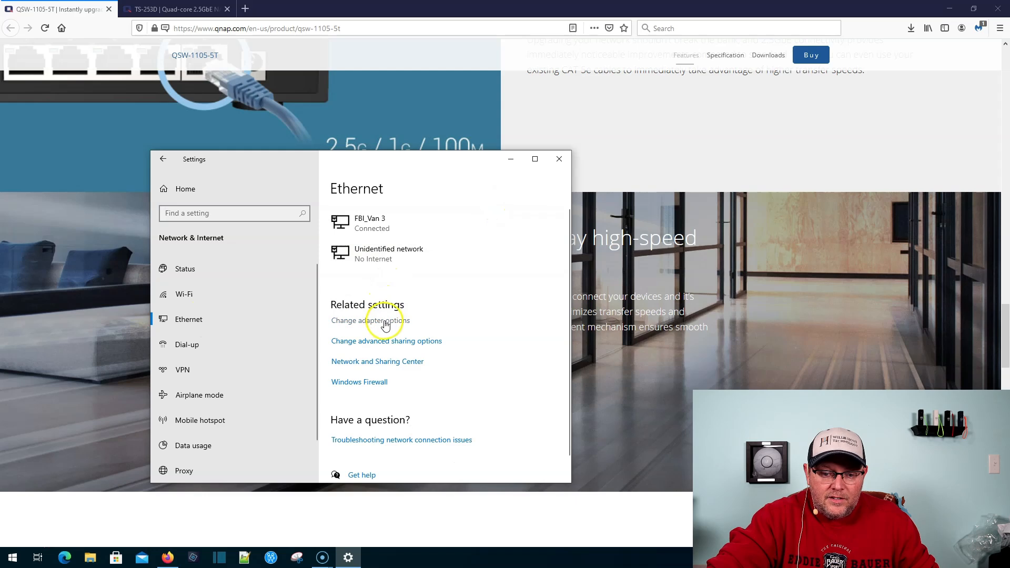
Open Network Connections and show the shortcut menu for the Ethernet 4 adapter.
left_click(370, 321)
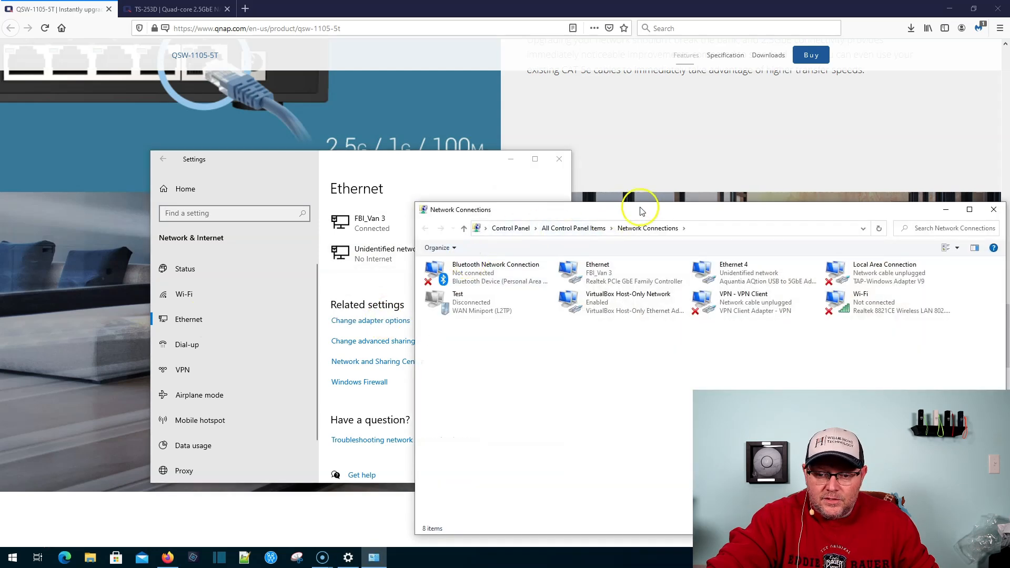
mouse_move(758, 248)
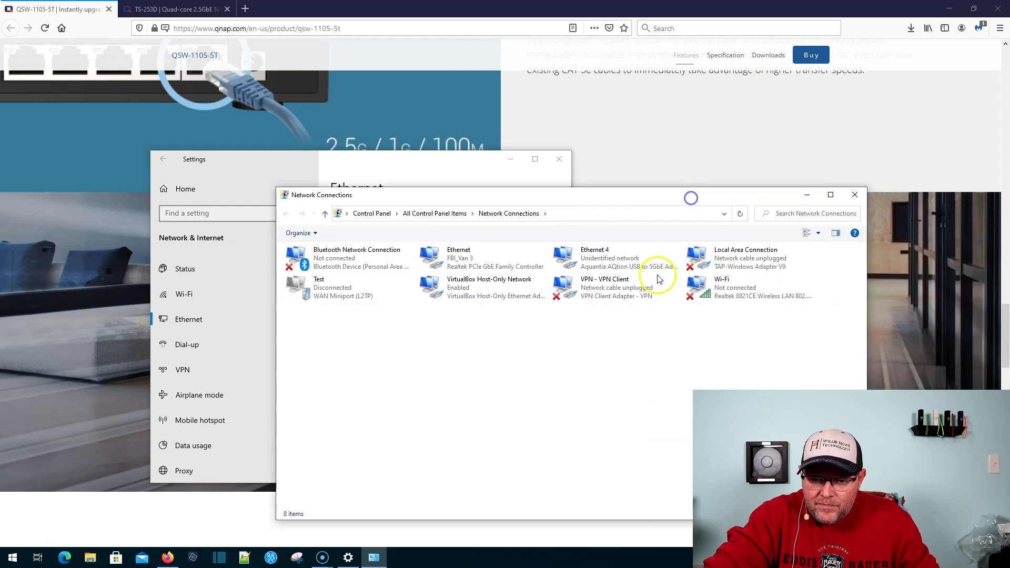
left_click(608, 258)
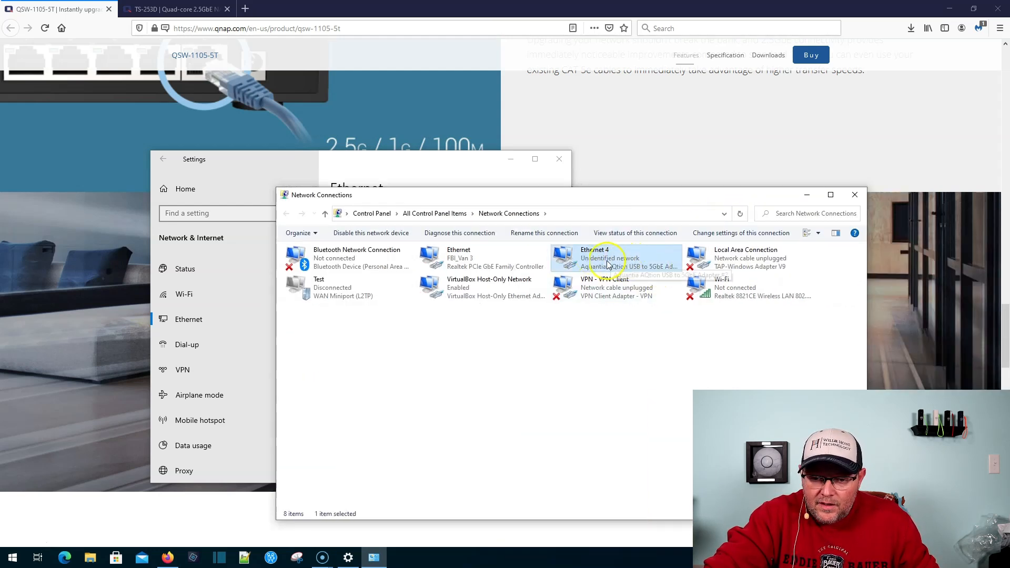
right_click(609, 258)
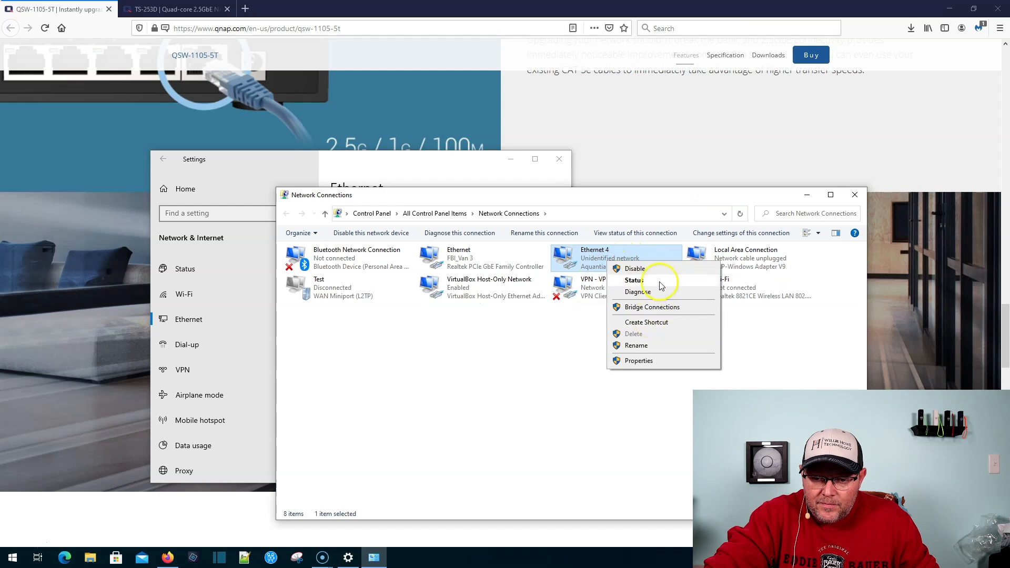
Check Ethernet 4's status showing a 2.5 Gbps link and its details, then close both.
left_click(632, 279)
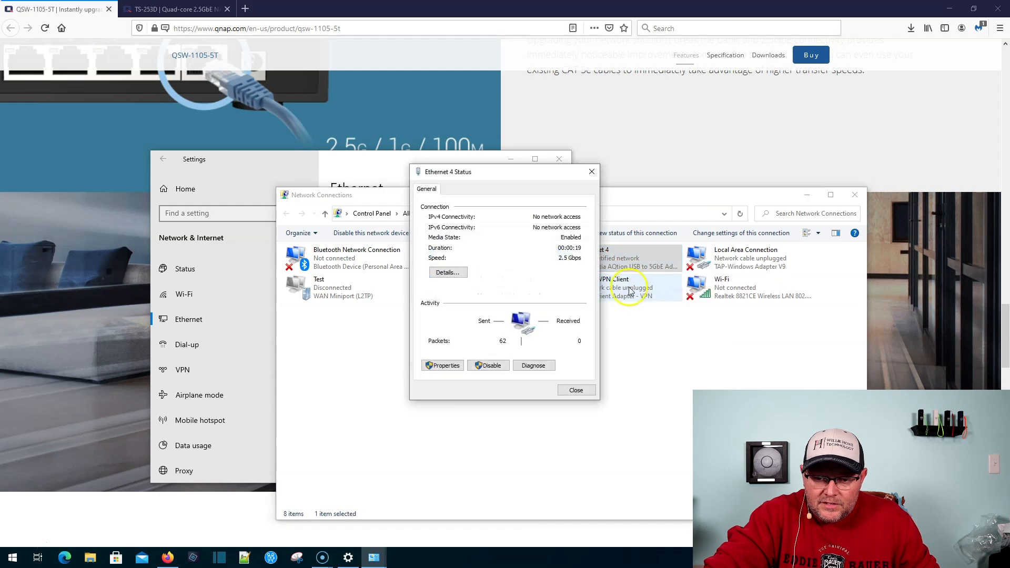
mouse_move(542, 266)
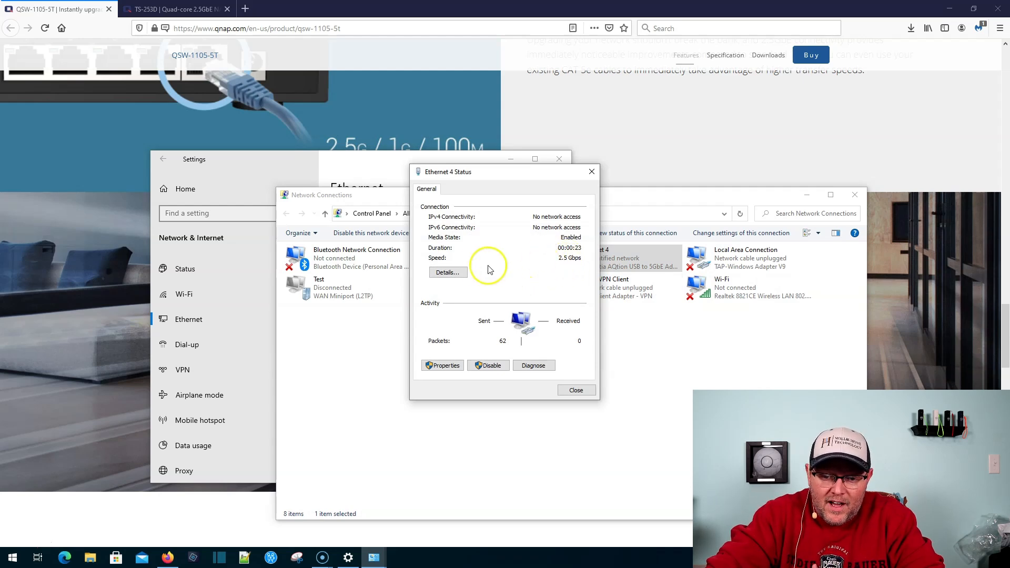
left_click(447, 272)
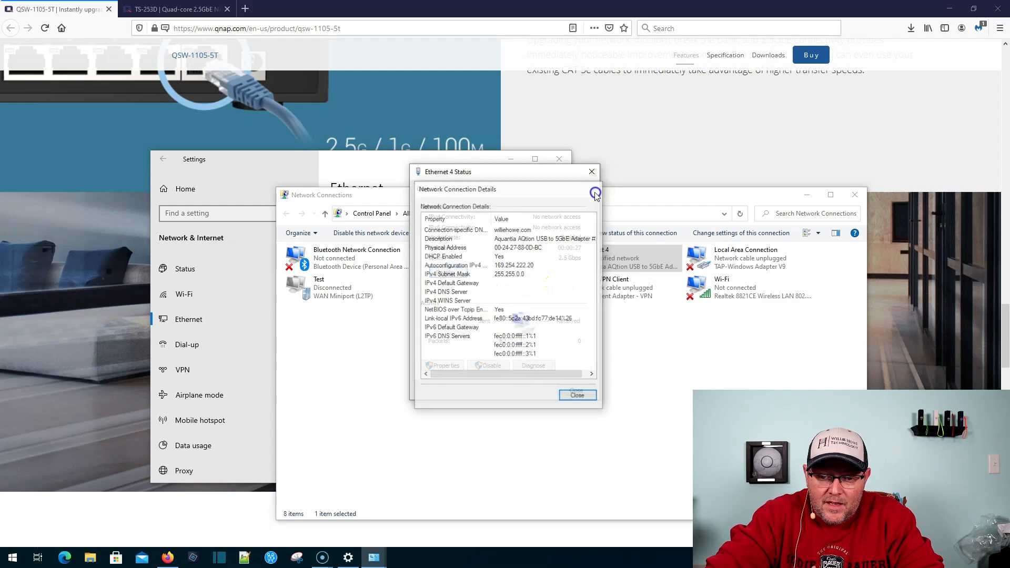
left_click(594, 193)
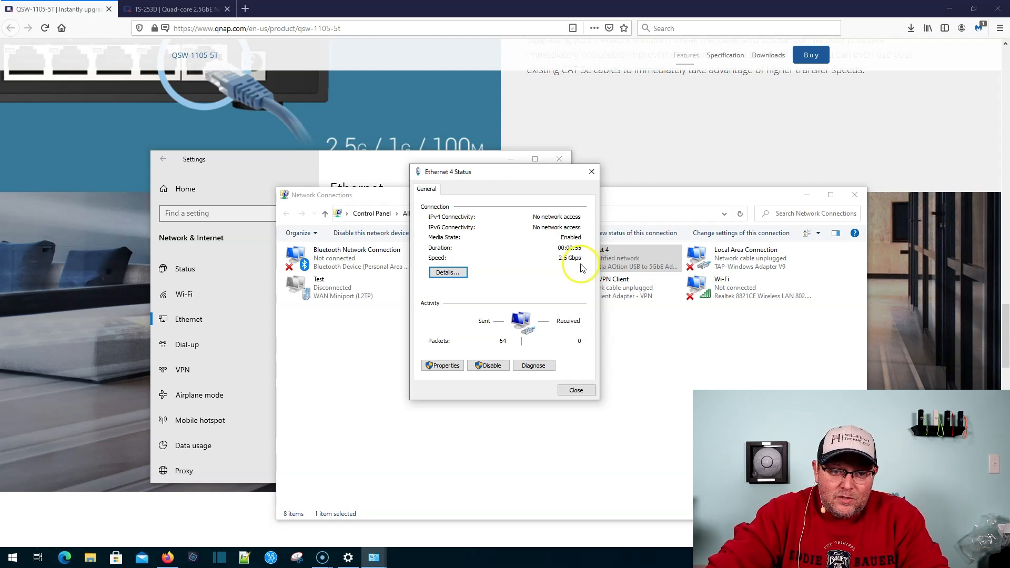
left_click(575, 390)
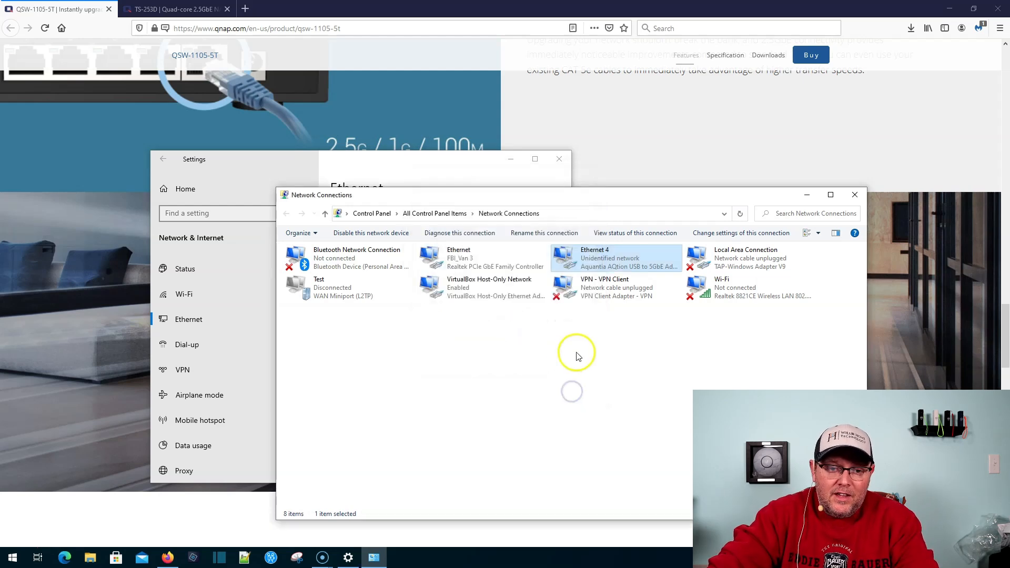
mouse_move(854, 195)
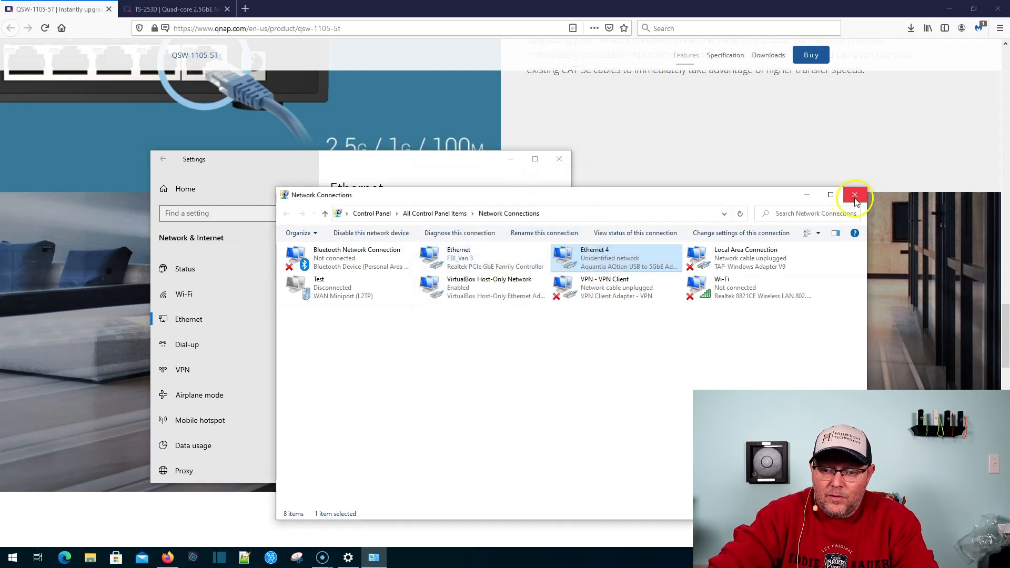
Close Network Connections and browse the qsw-1105-5t shopping listings starting around $108.95.
left_click(854, 194)
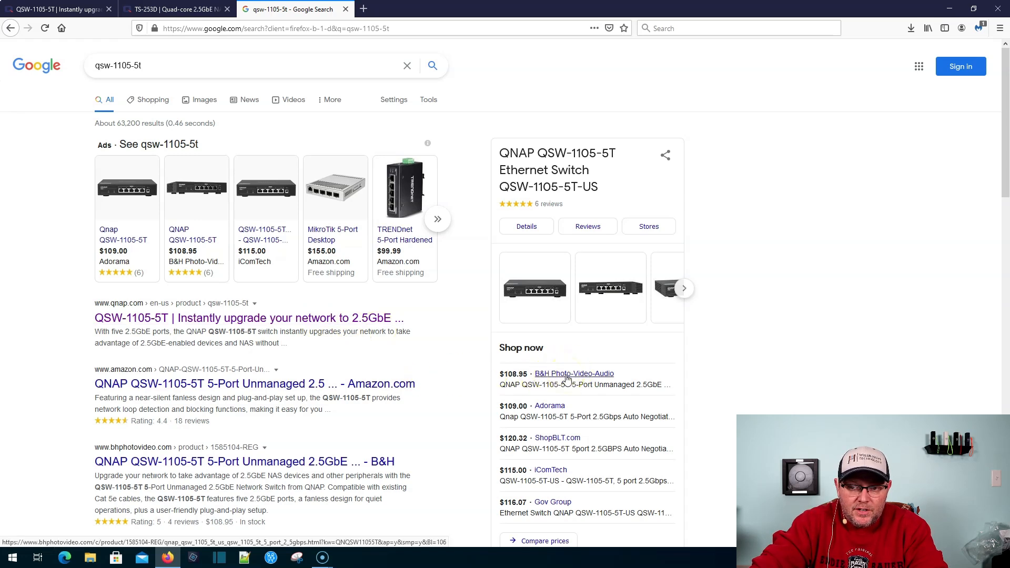
scroll("down", 3)
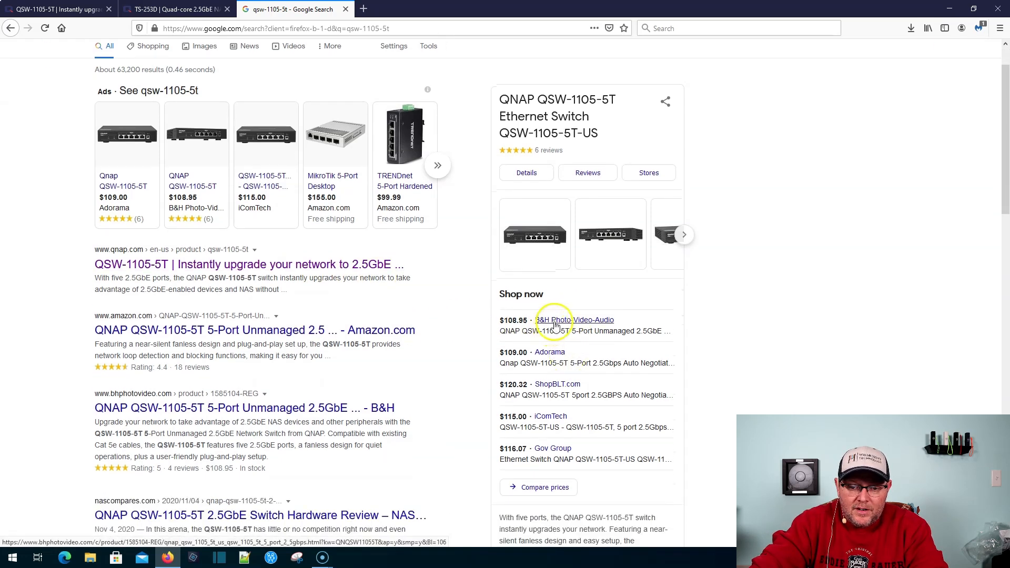
mouse_move(549, 352)
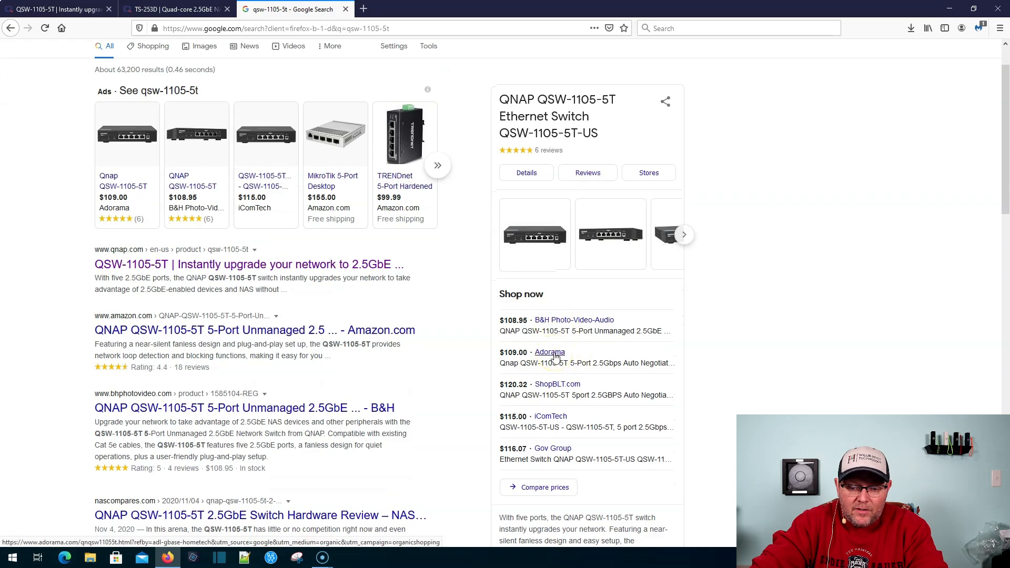
scroll("down", 3)
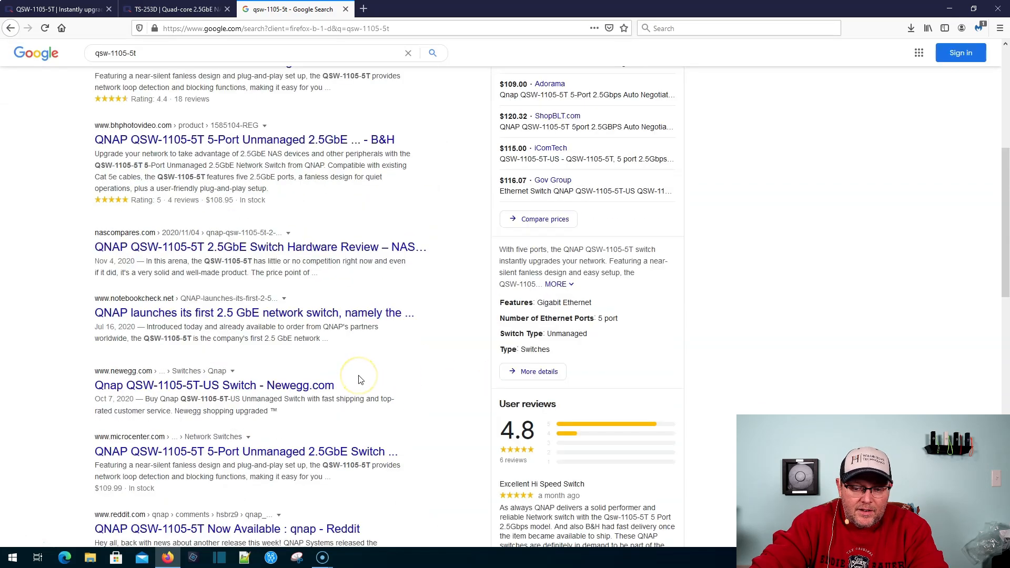
scroll("up", 3)
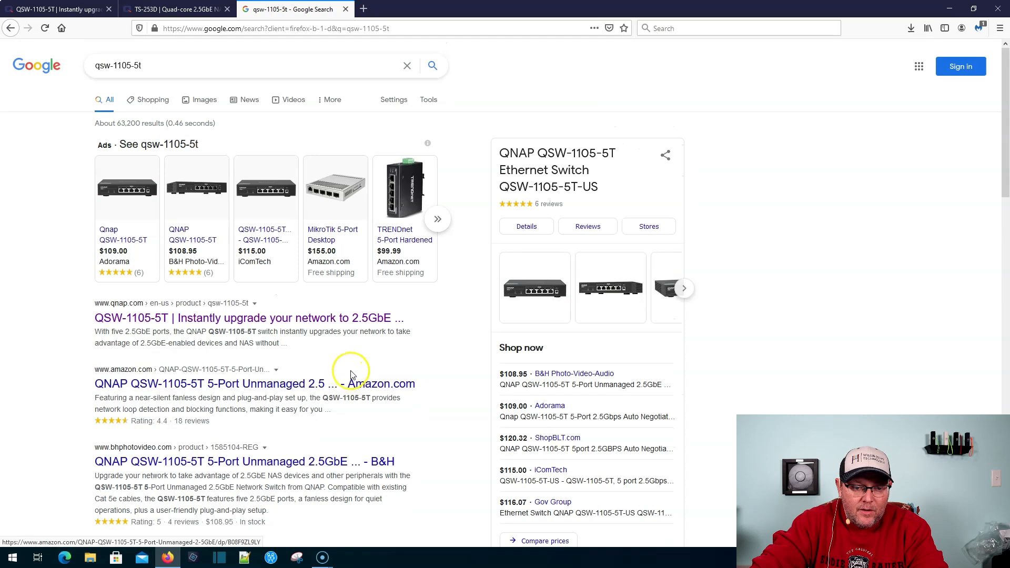
mouse_move(480, 313)
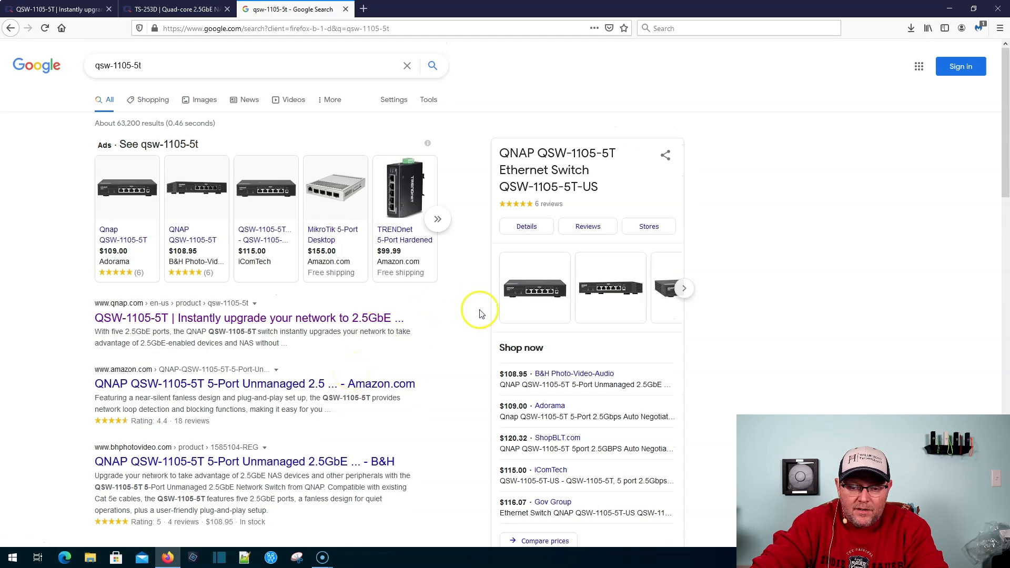
mouse_move(520, 335)
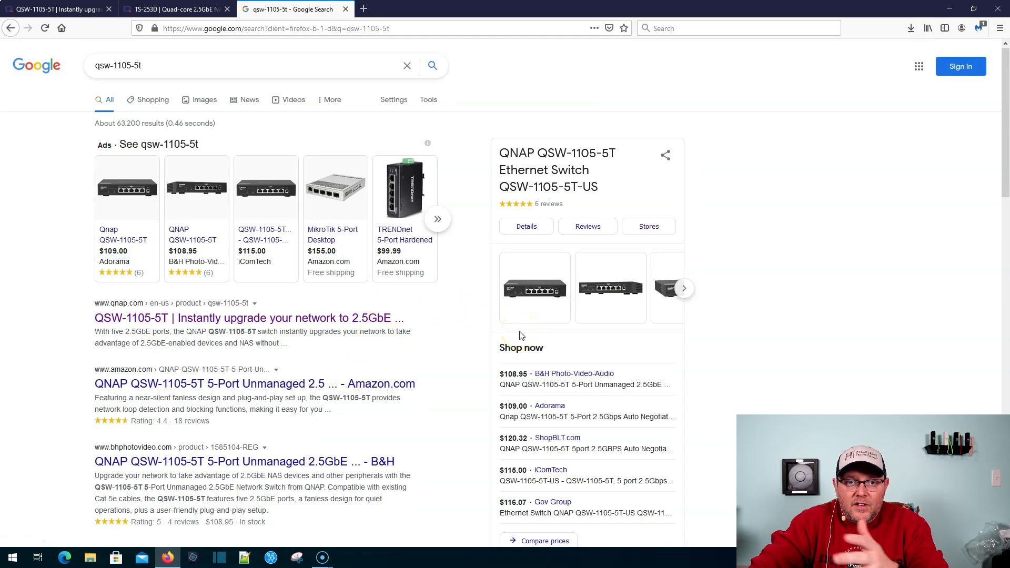